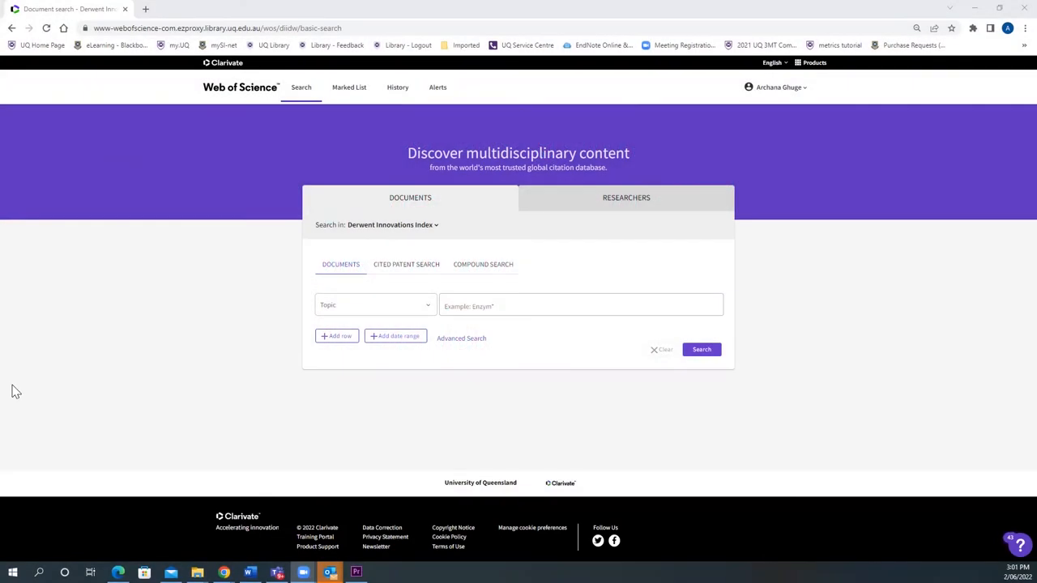
pyautogui.moveTo(20, 385)
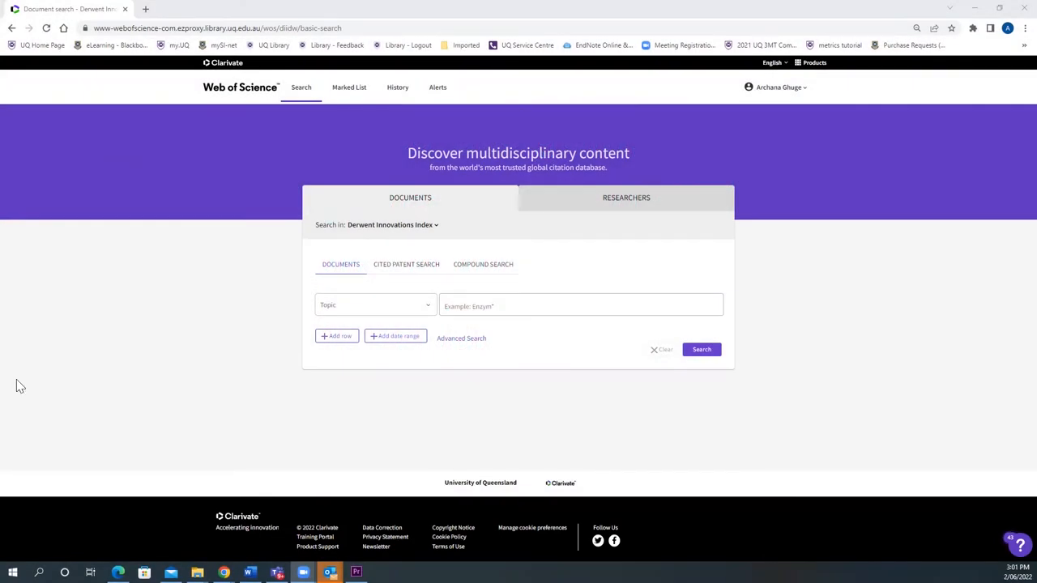
# - Switch from basic search to the Advanced Search Query Builder for Derwent Innovations Index
pyautogui.click(461, 338)
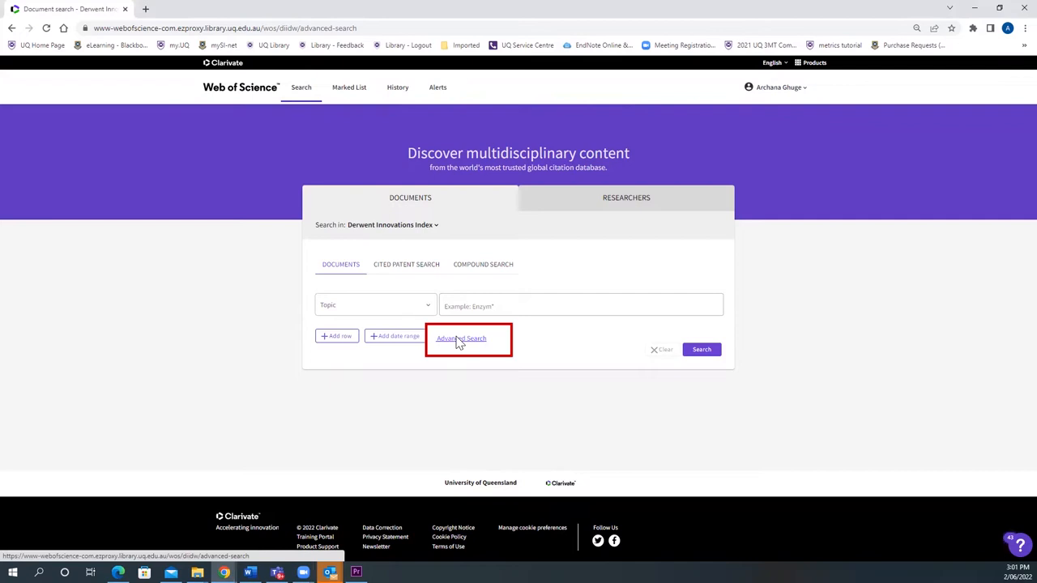
pyautogui.click(460, 339)
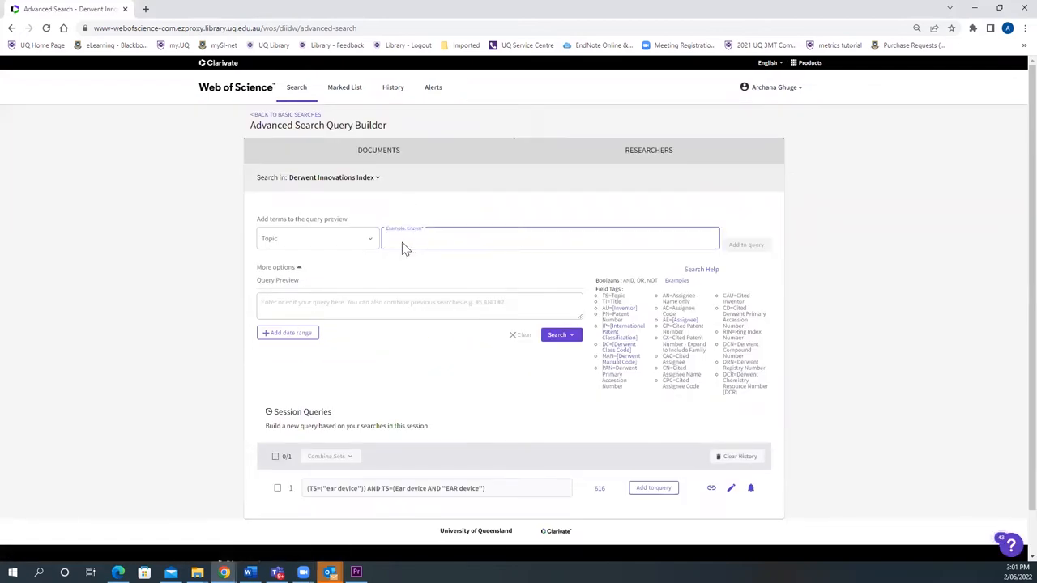
# - Add Ear device as a Topic term and search it, returning 66,308 Derwent results
pyautogui.click(317, 239)
pyautogui.write('E')
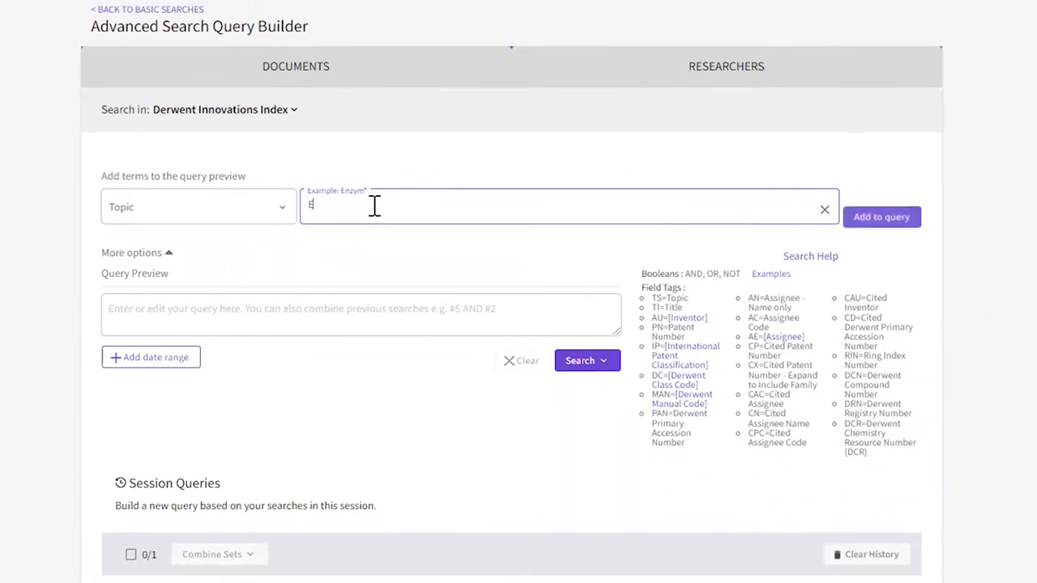
pyautogui.write('ar device')
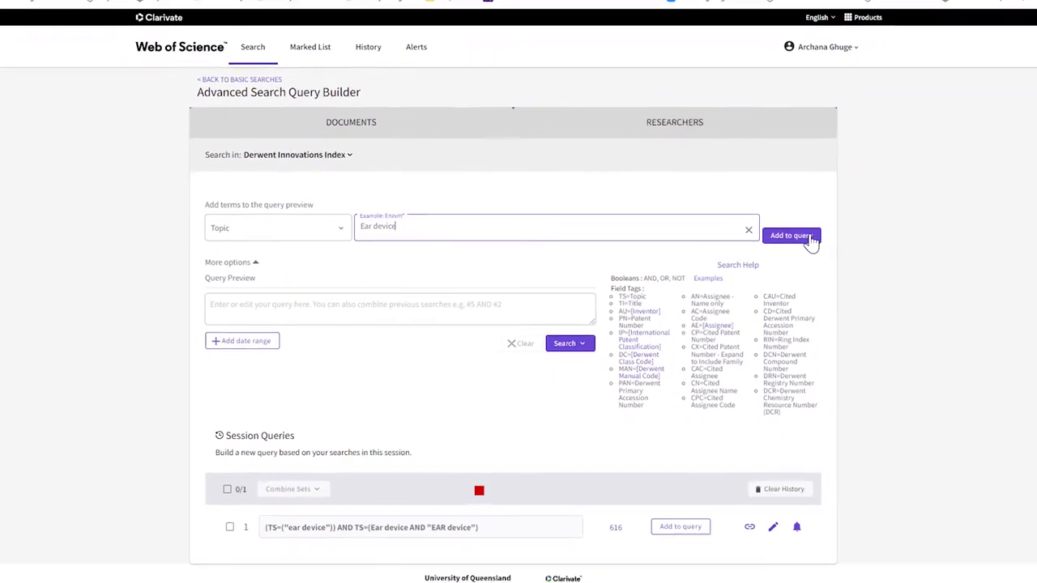
pyautogui.click(791, 236)
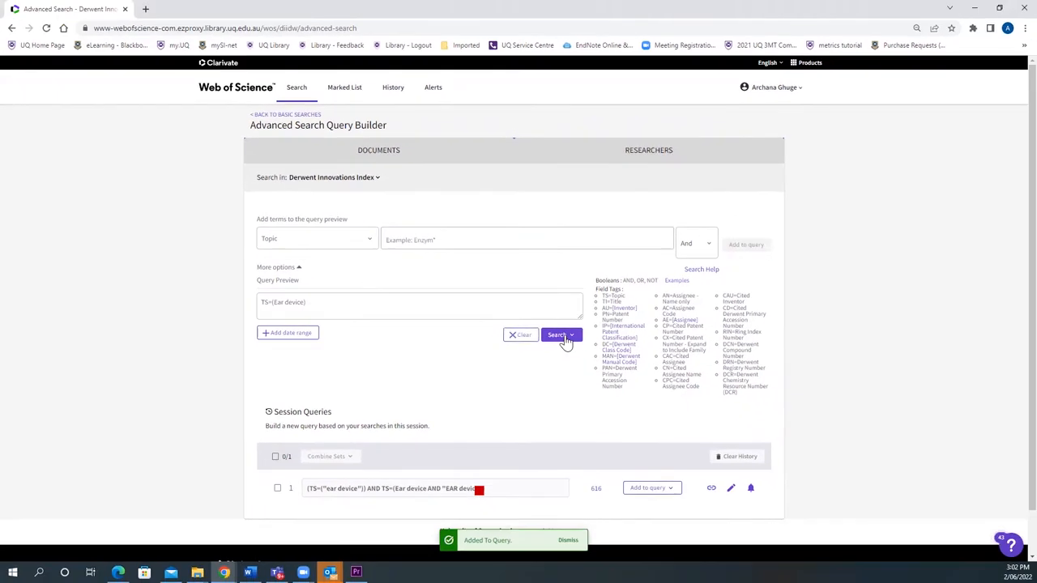
pyautogui.click(557, 335)
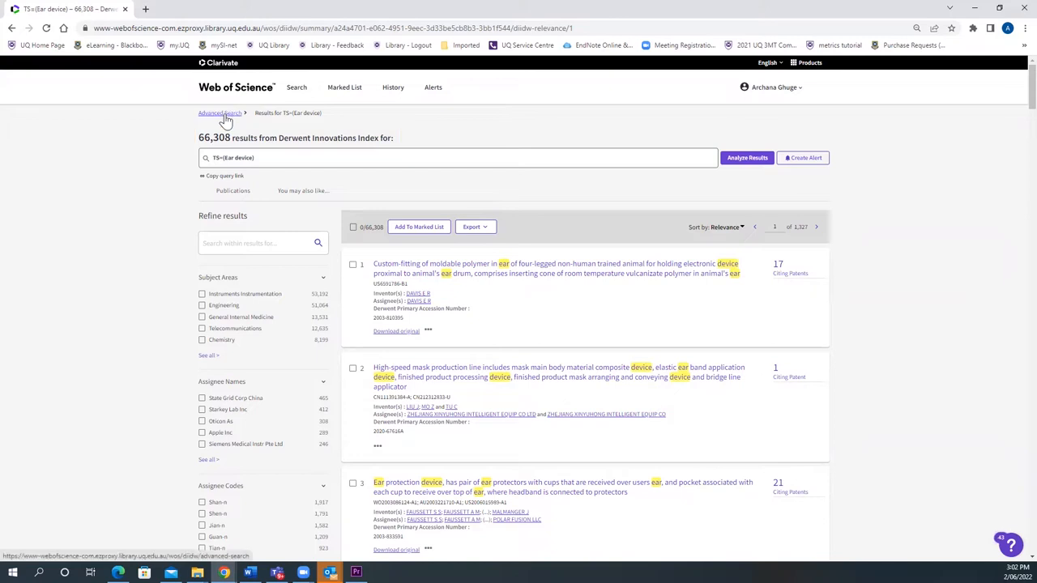
# - Clear the old query and search the truncated Topic Ear devic*, returning 66,356 results
pyautogui.click(220, 113)
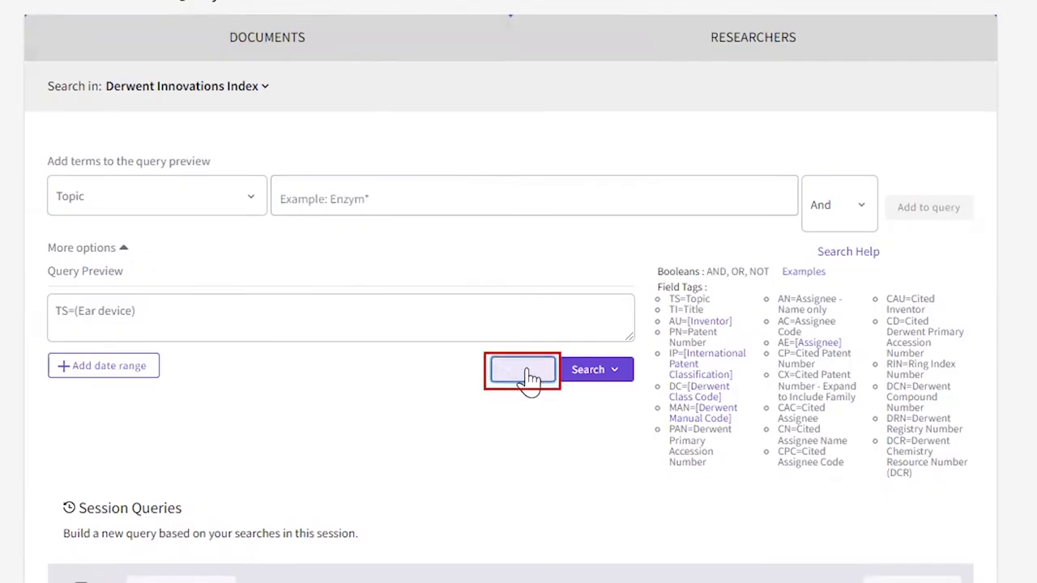
pyautogui.click(522, 369)
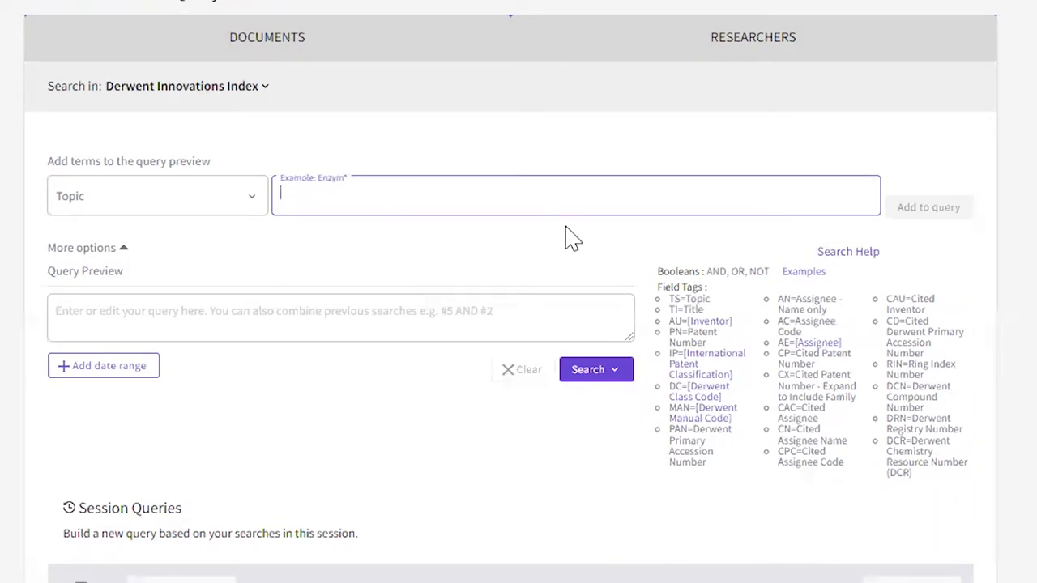
pyautogui.write('Ear de')
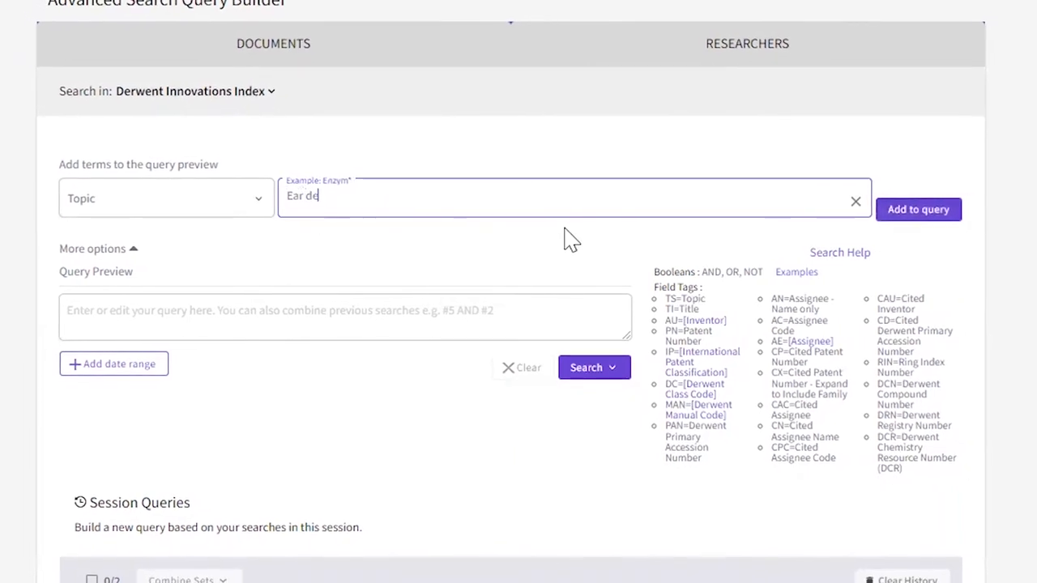
pyautogui.write('vic*')
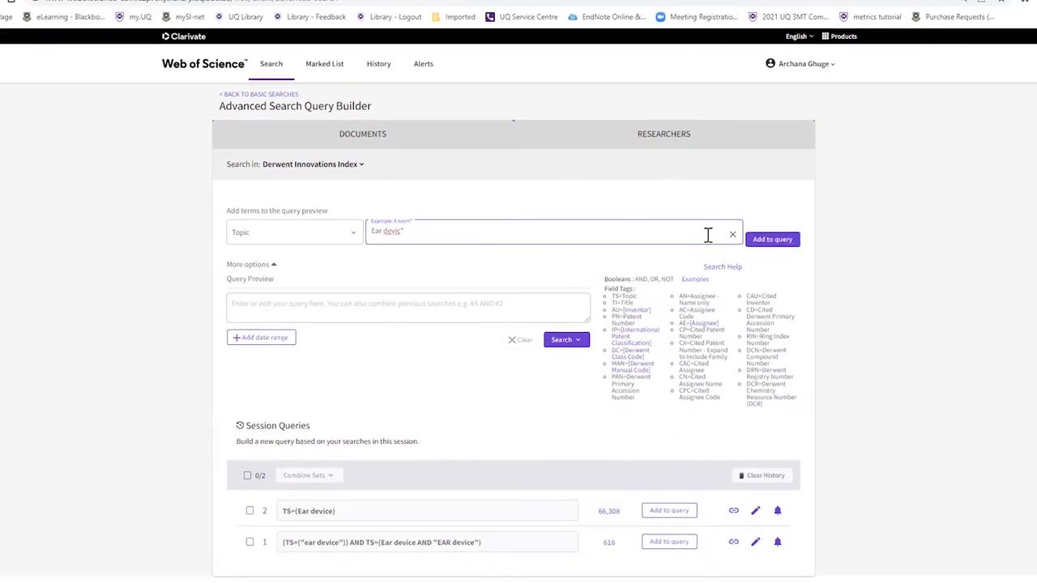
pyautogui.click(772, 239)
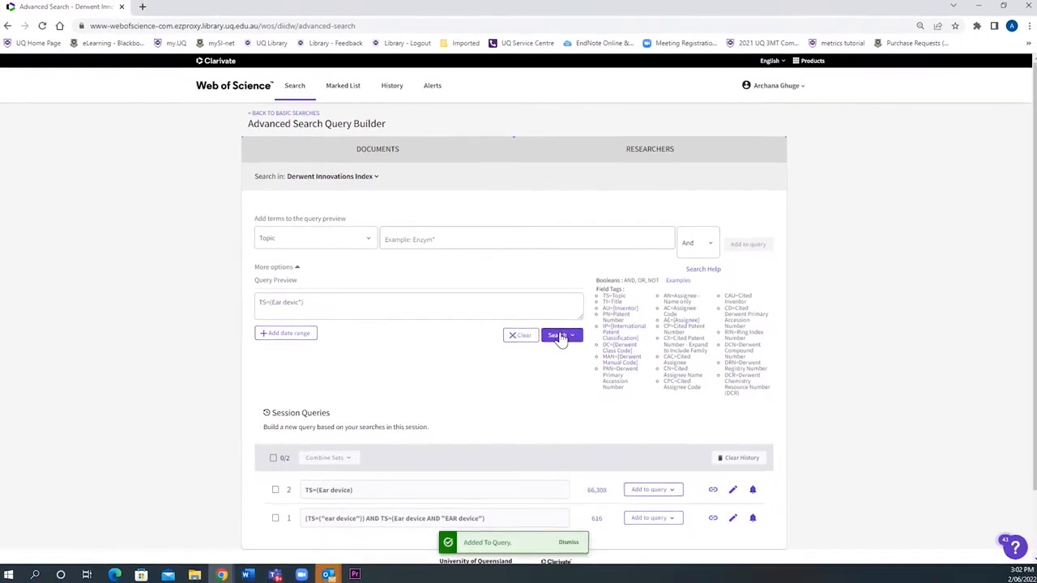
pyautogui.click(557, 335)
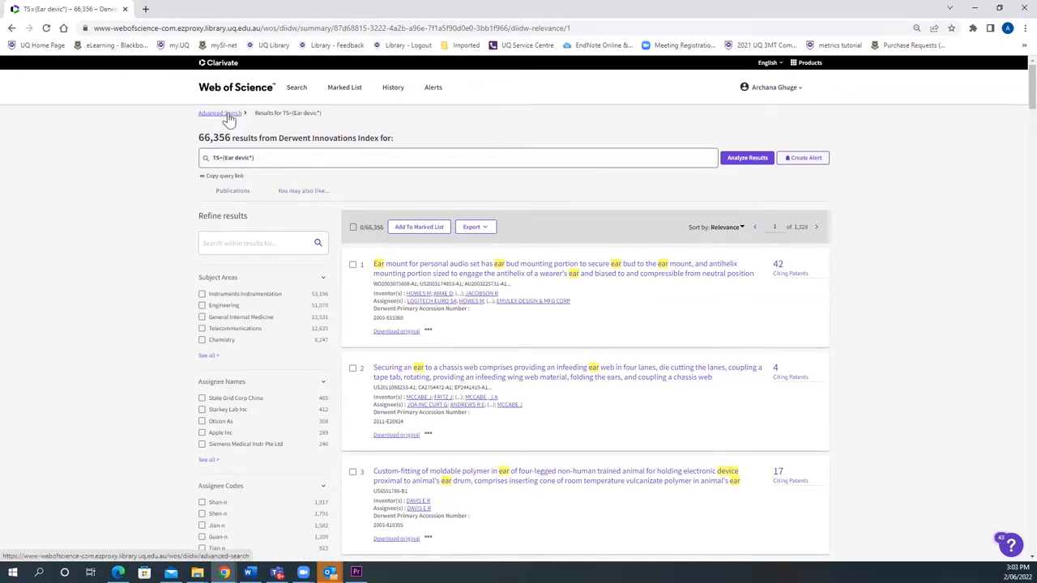
# - Clear the query and enter "Ear tube" OR "myringotomy tube" OR "Tympanostomy tube" OR grommet as the Topic
pyautogui.click(220, 113)
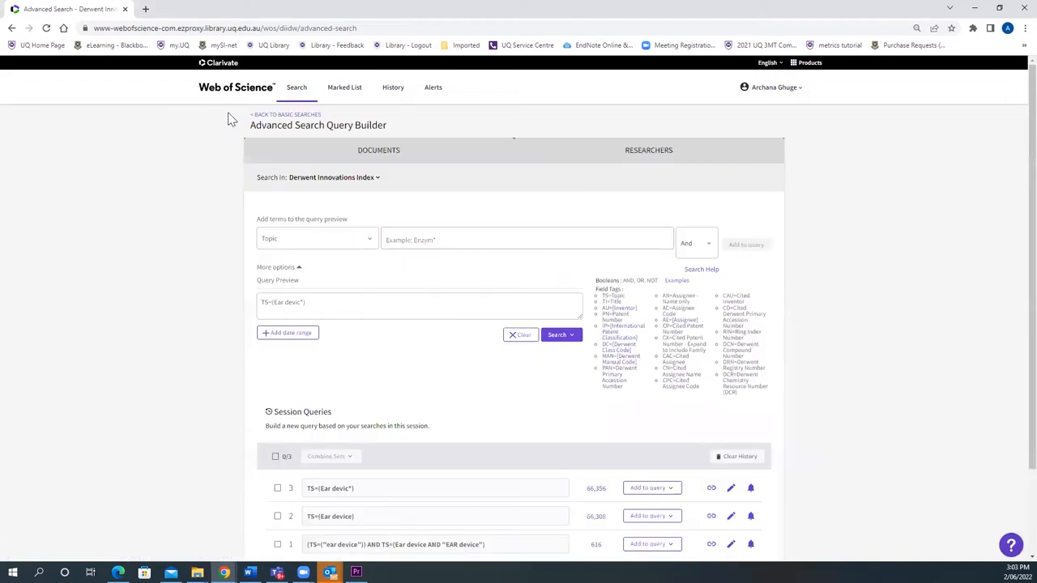
pyautogui.moveTo(397, 346)
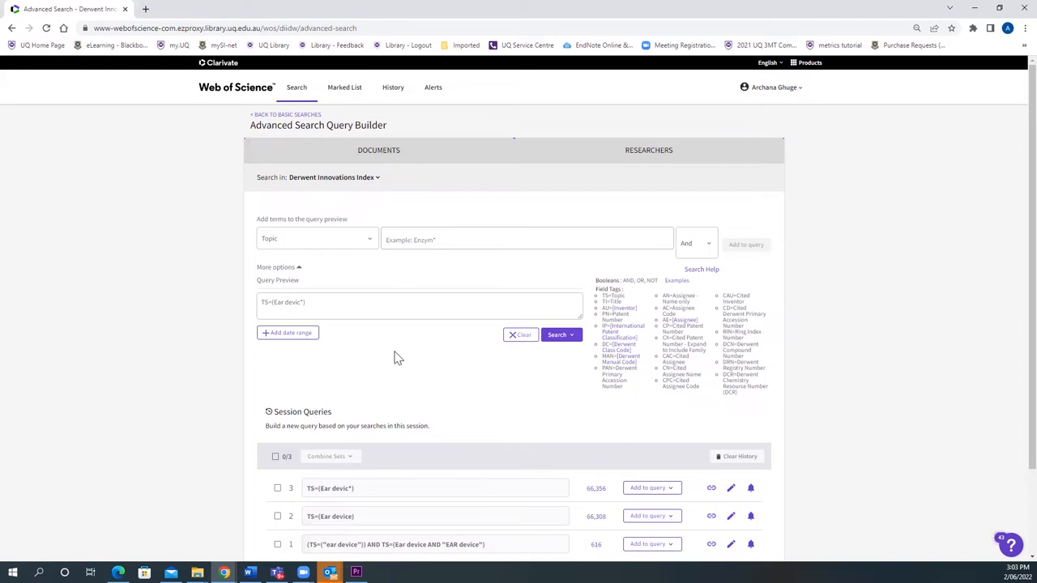
pyautogui.click(520, 334)
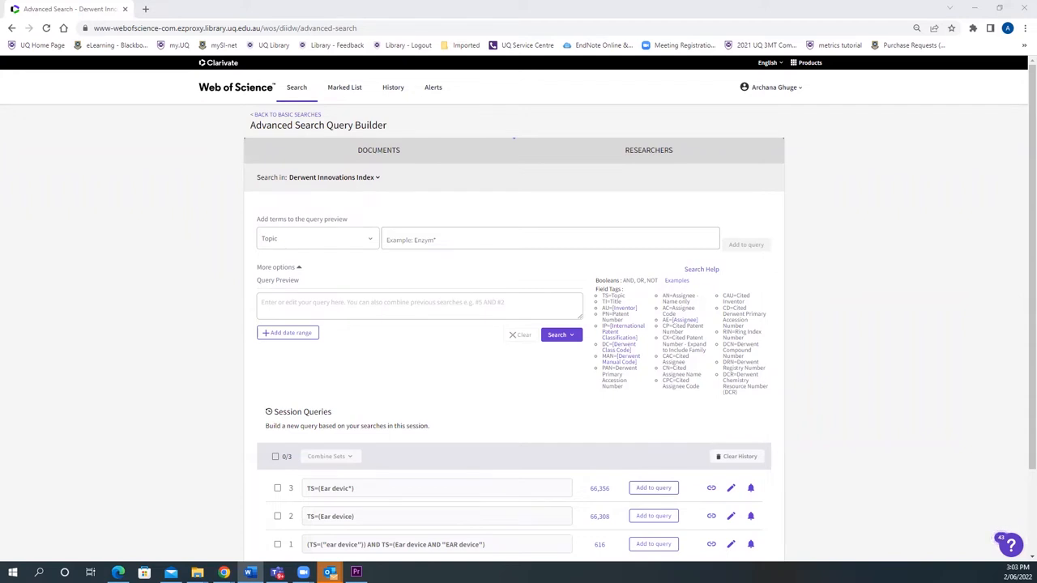
pyautogui.moveTo(542, 346)
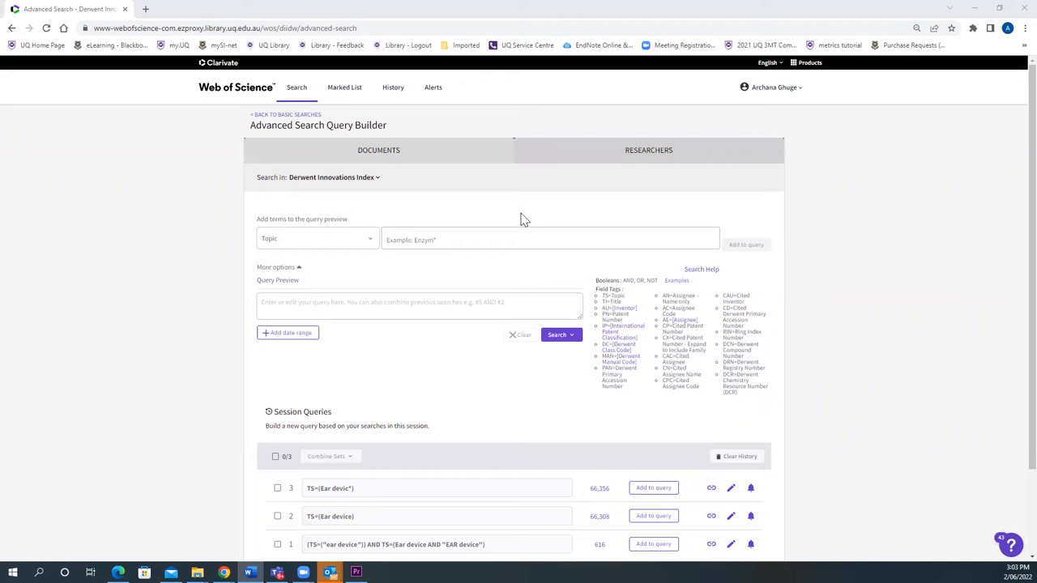
pyautogui.moveTo(474, 255)
pyautogui.write('"Ear tub')
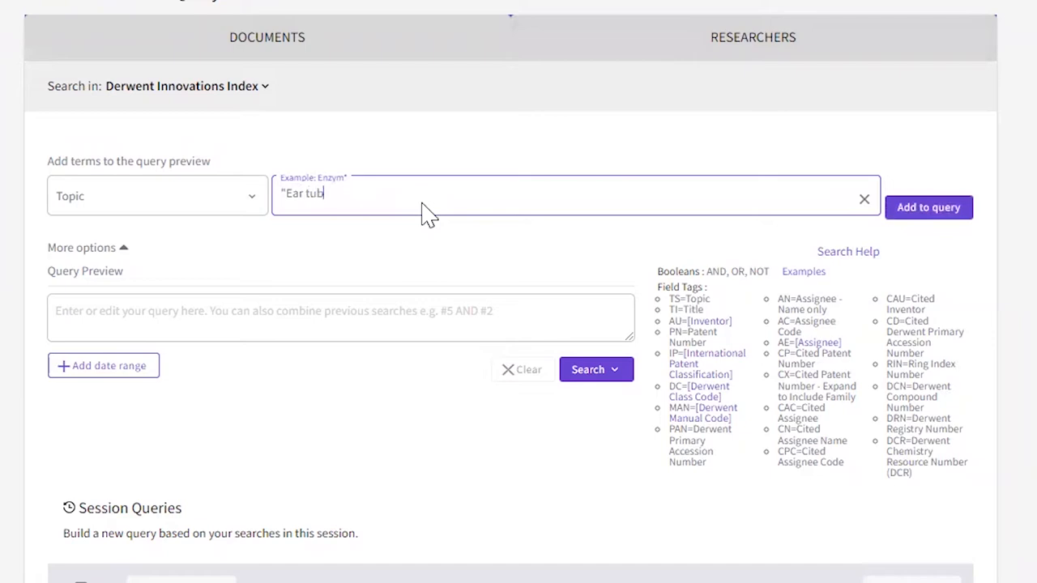
pyautogui.write('e"')
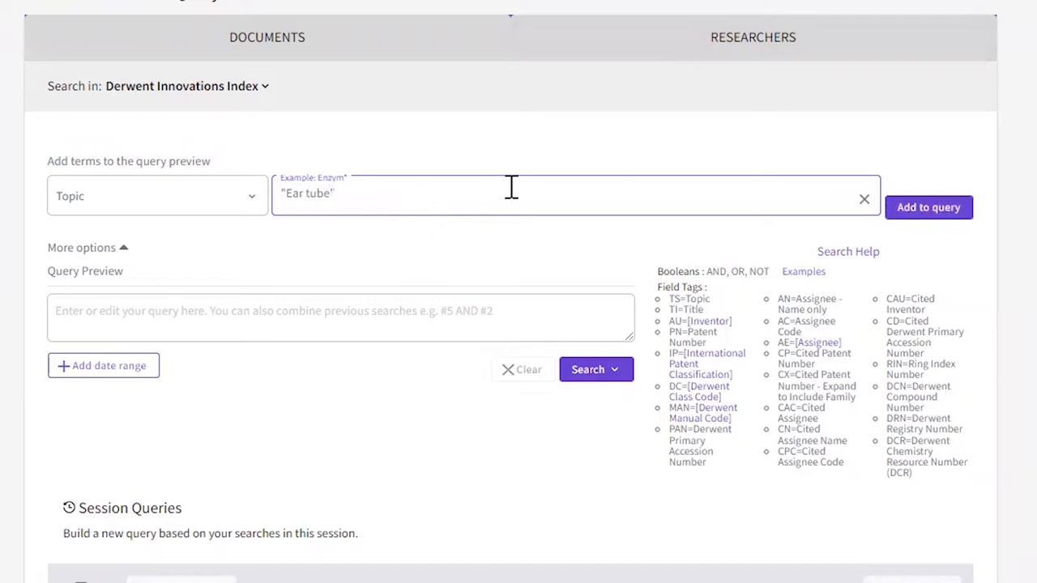
pyautogui.write('OR')
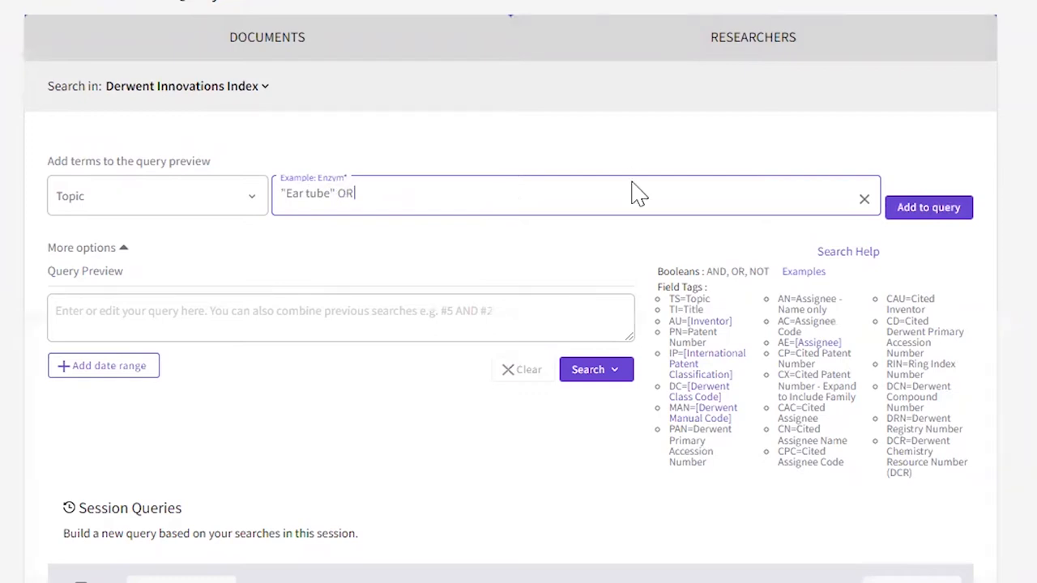
pyautogui.write('"myringotomy tube" OR "T')
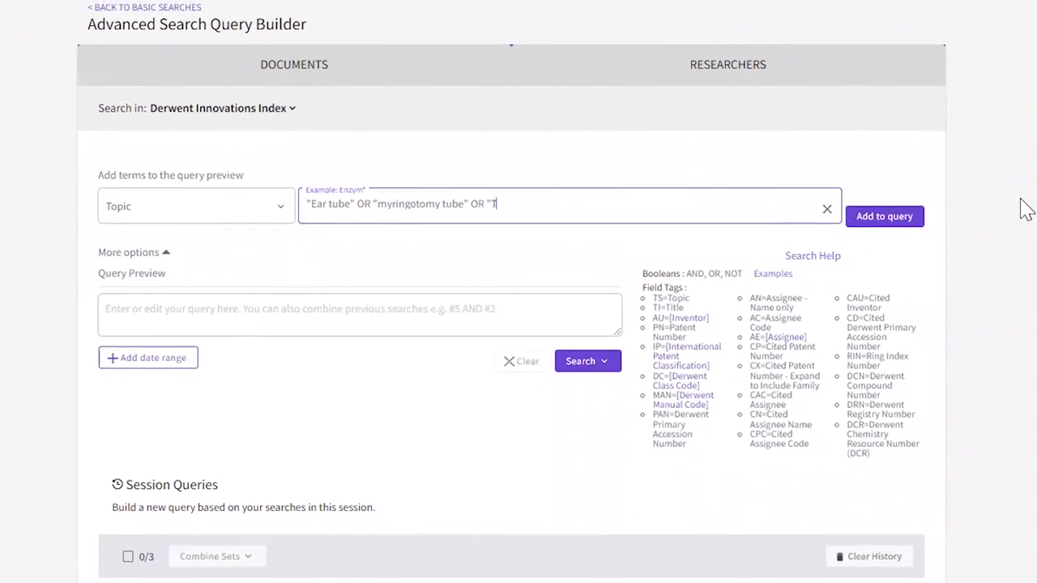
pyautogui.write('ympanostomy tube"')
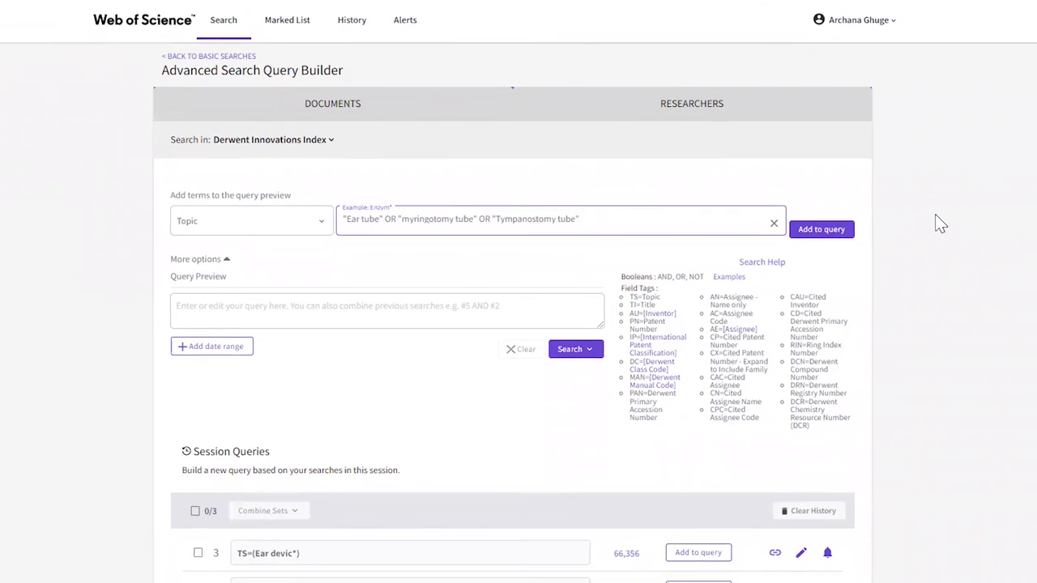
pyautogui.write('OR grommet')
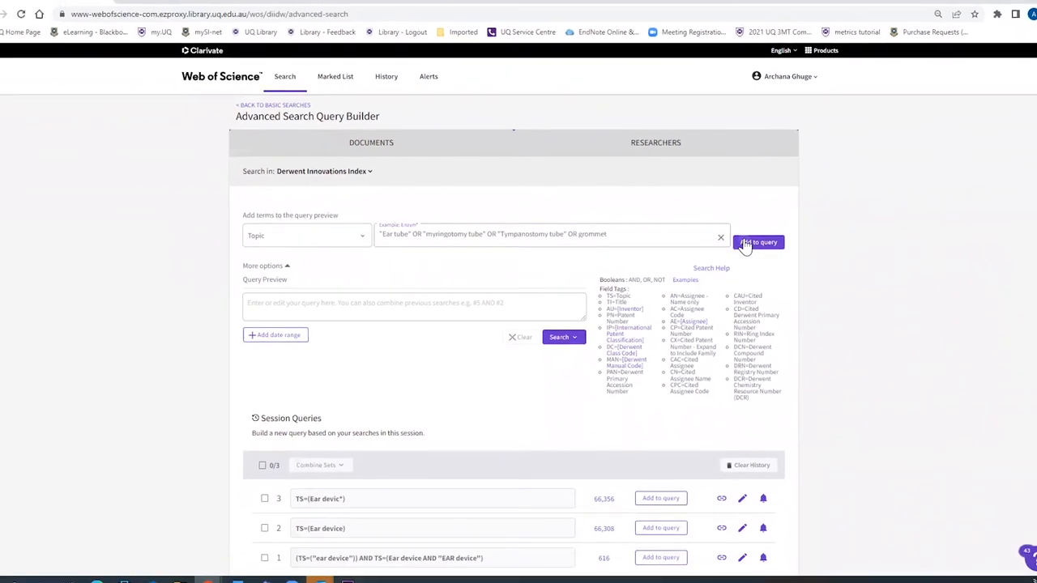
pyautogui.click(757, 242)
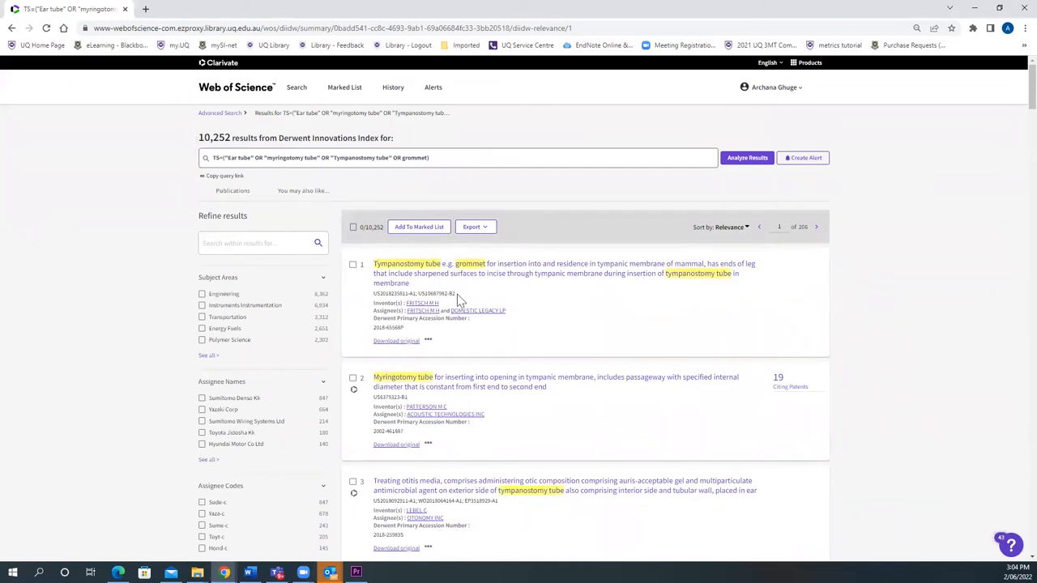
pyautogui.scroll(-3)
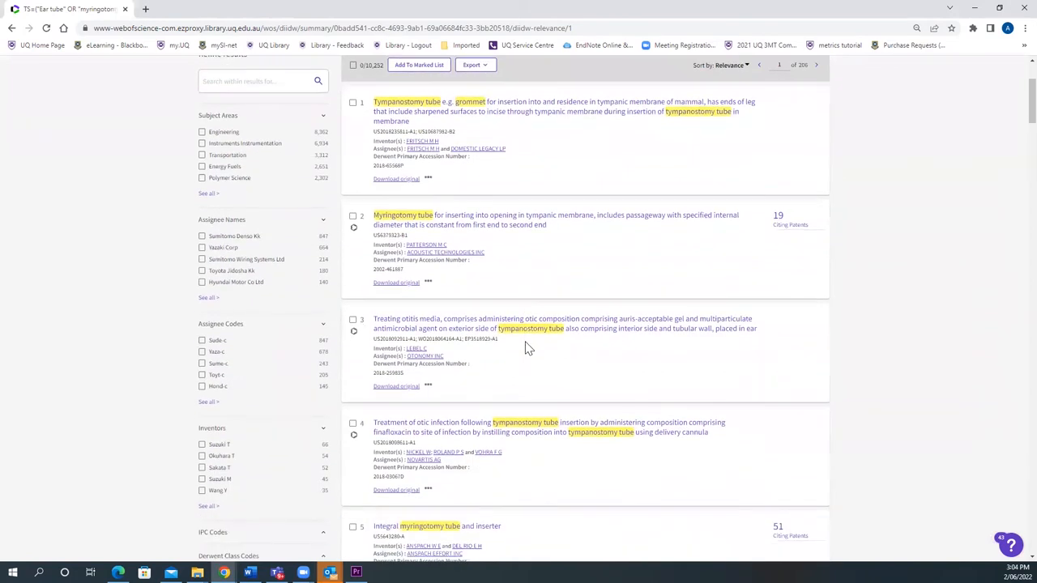
pyautogui.moveTo(421, 128)
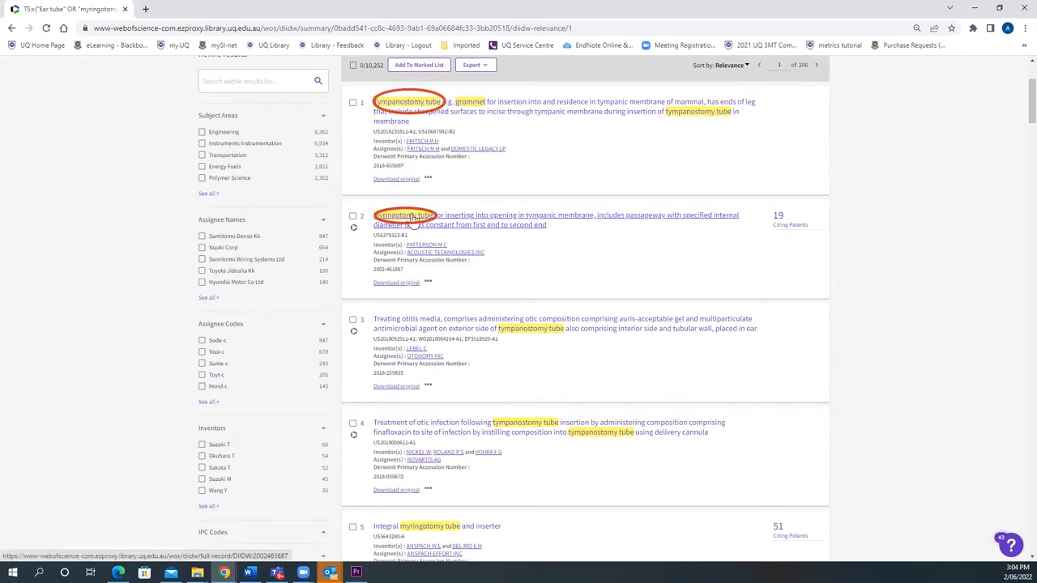
pyautogui.scroll(-3)
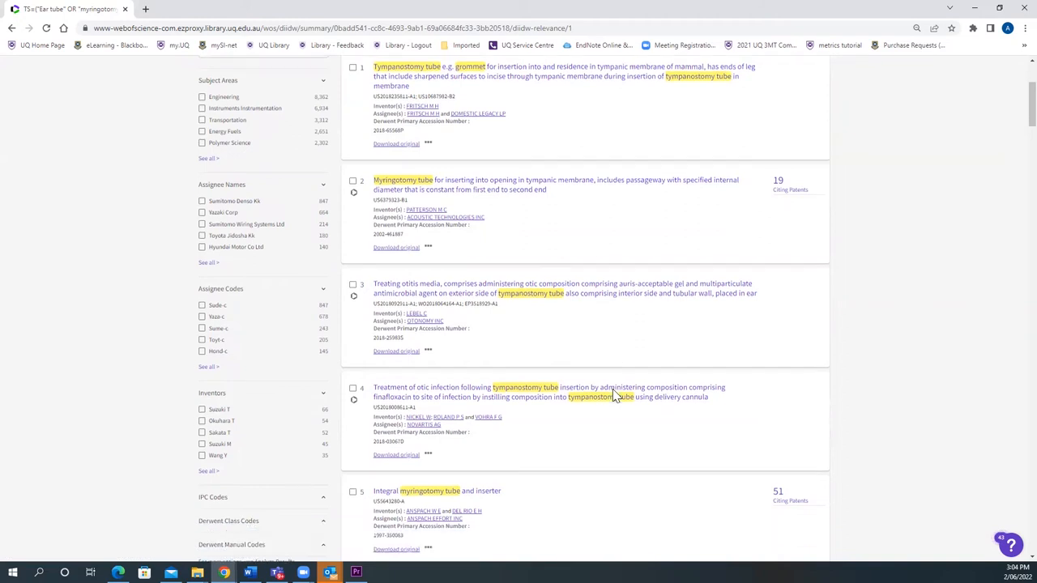
pyautogui.scroll(-3)
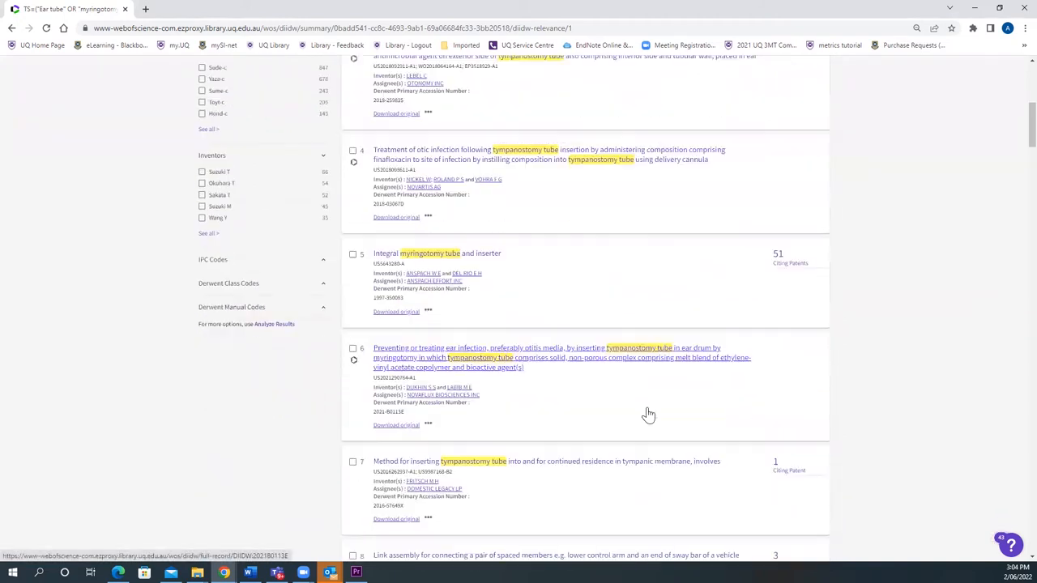
pyautogui.scroll(-3)
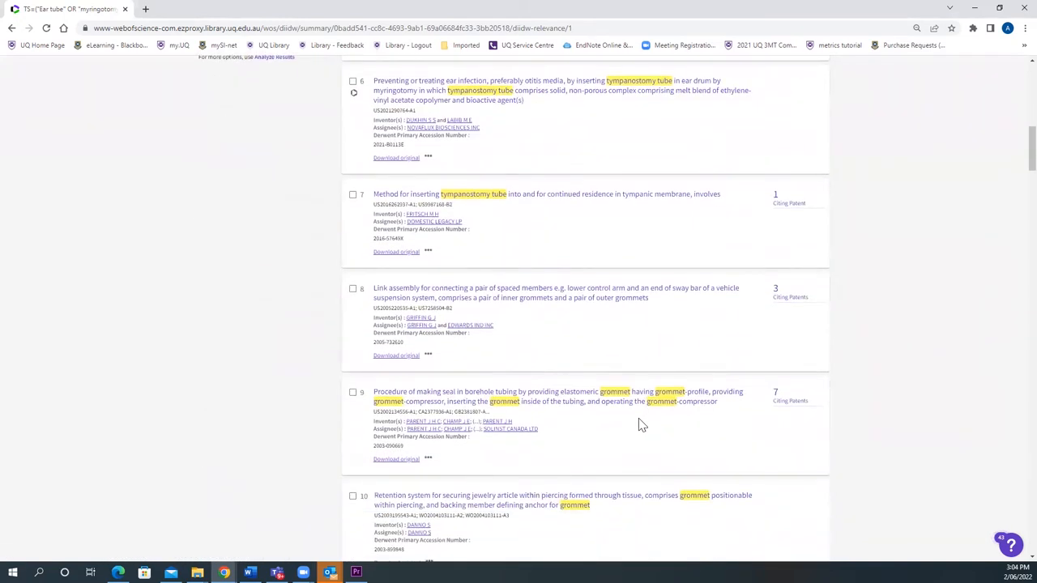
pyautogui.scroll(3)
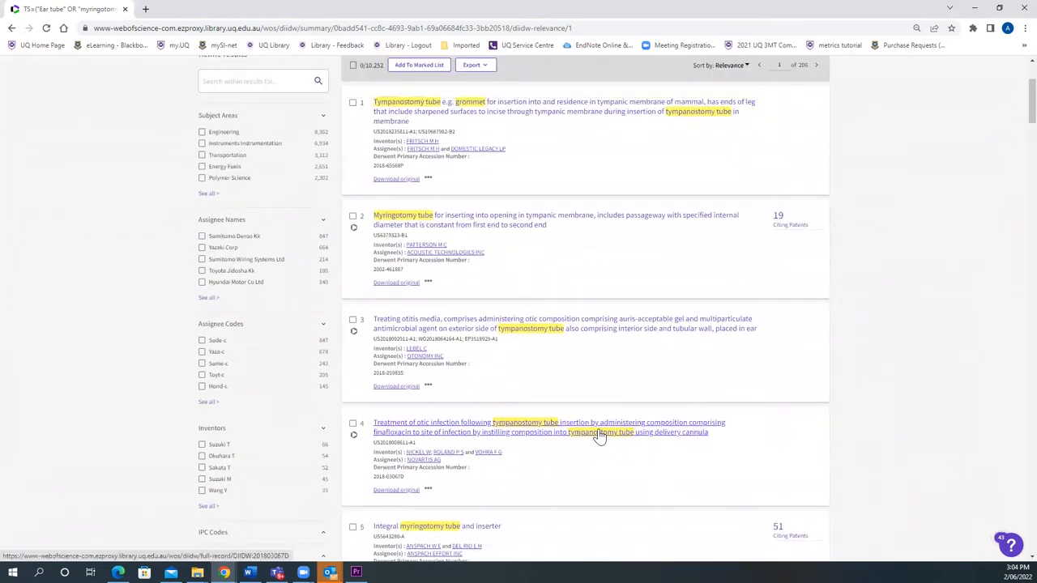
pyautogui.scroll(3)
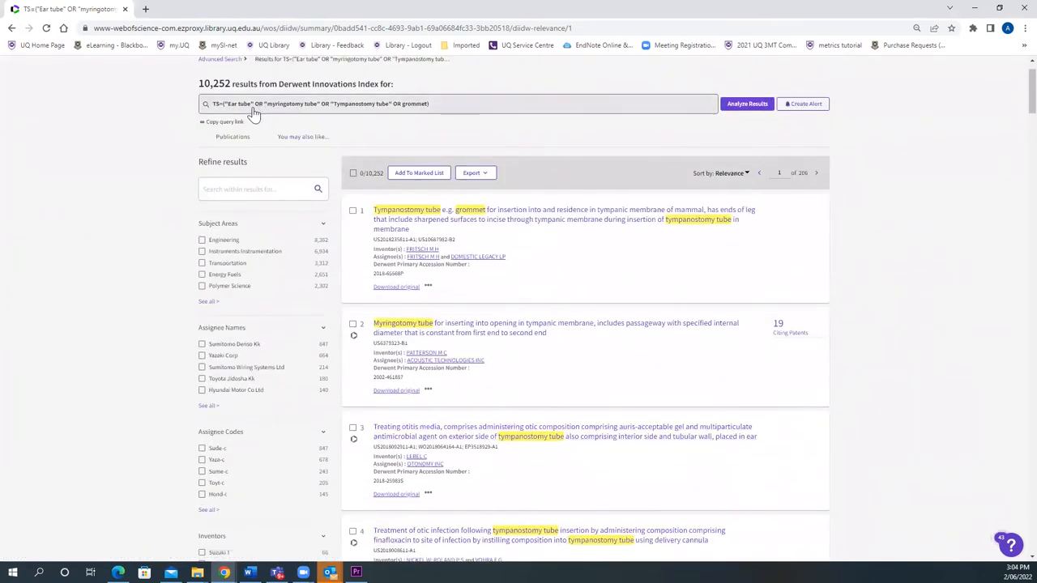
pyautogui.moveTo(268, 110)
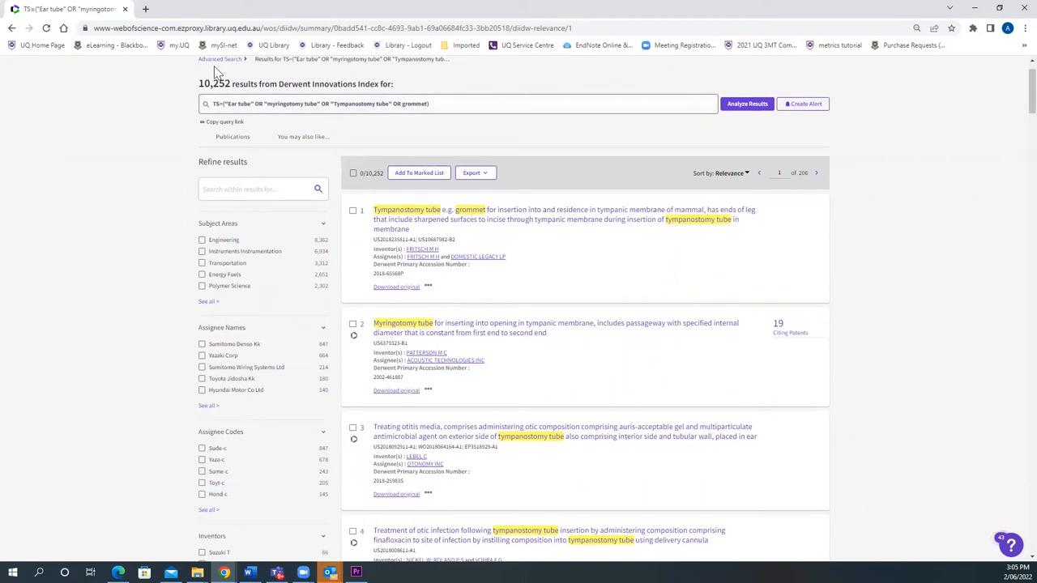
pyautogui.moveTo(219, 59)
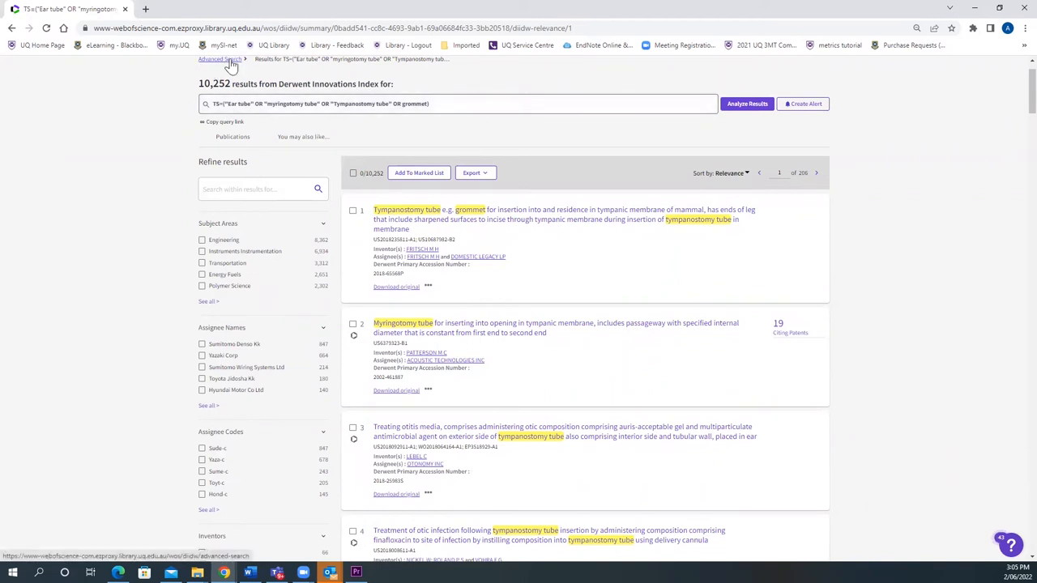
# - Select session queries #3 and #4 and combine them with AND into a 162-result set
pyautogui.click(219, 59)
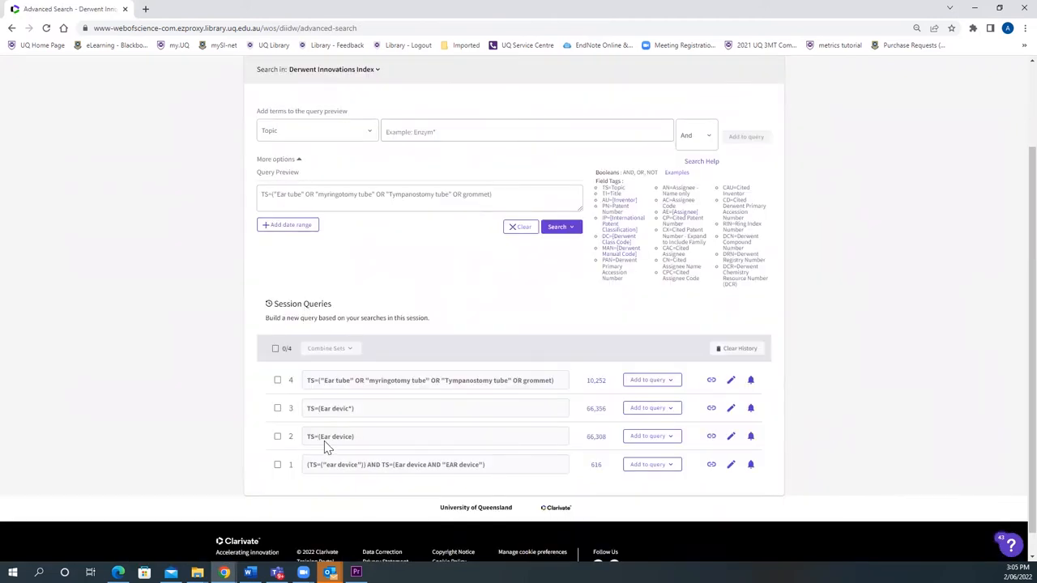
pyautogui.moveTo(326, 418)
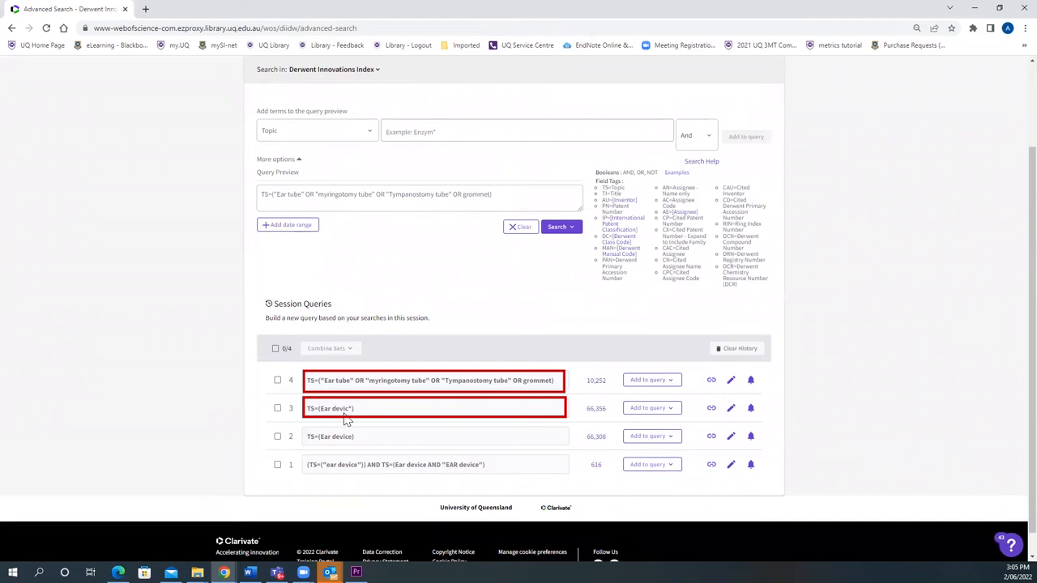
pyautogui.moveTo(334, 390)
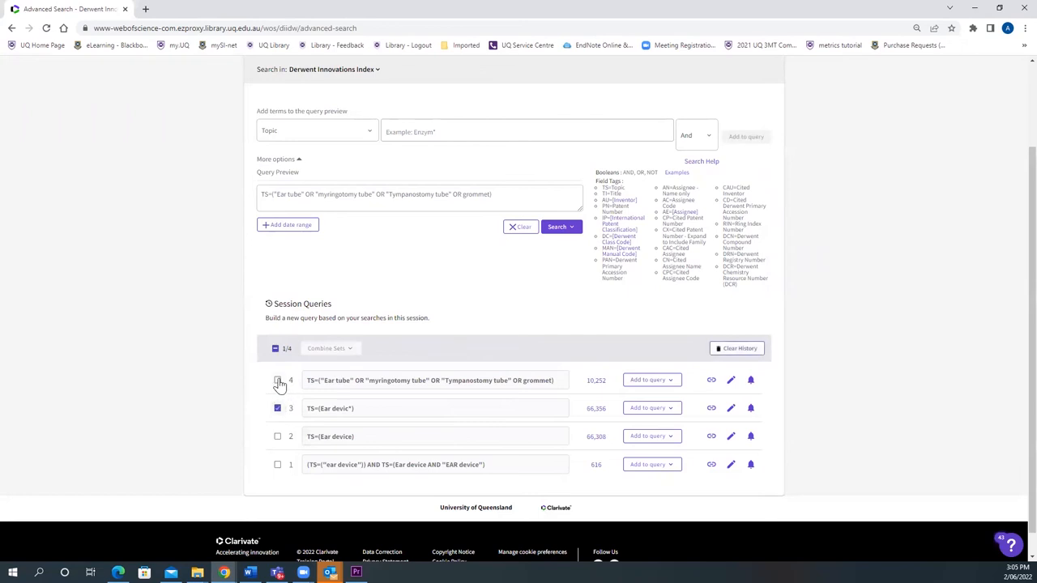
pyautogui.click(328, 348)
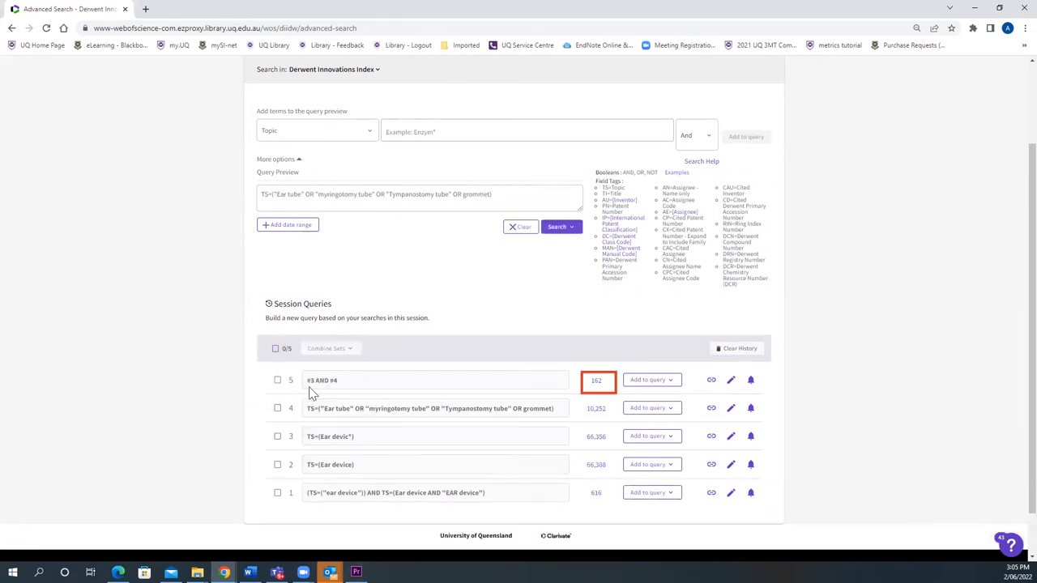
pyautogui.moveTo(666, 396)
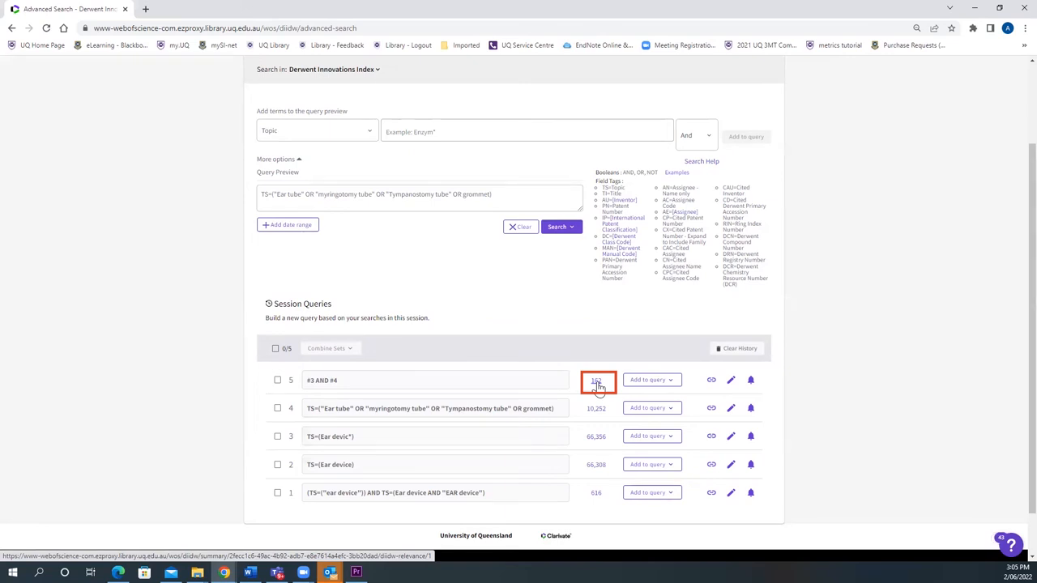
# - View the 162 results of #3 AND #4, browsing the ear tube and tympanostomy tube patents
pyautogui.click(596, 381)
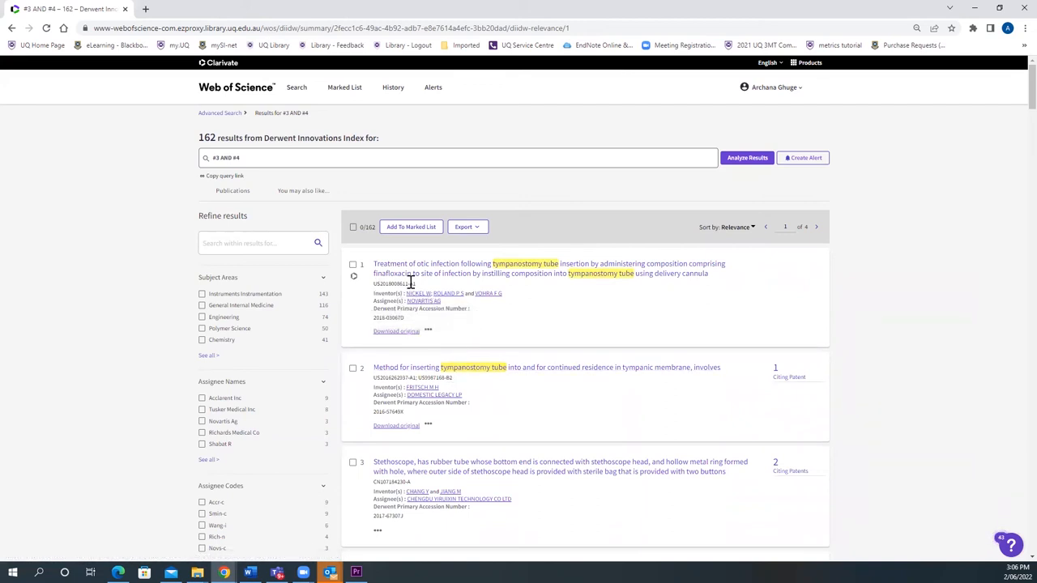
pyautogui.scroll(-3)
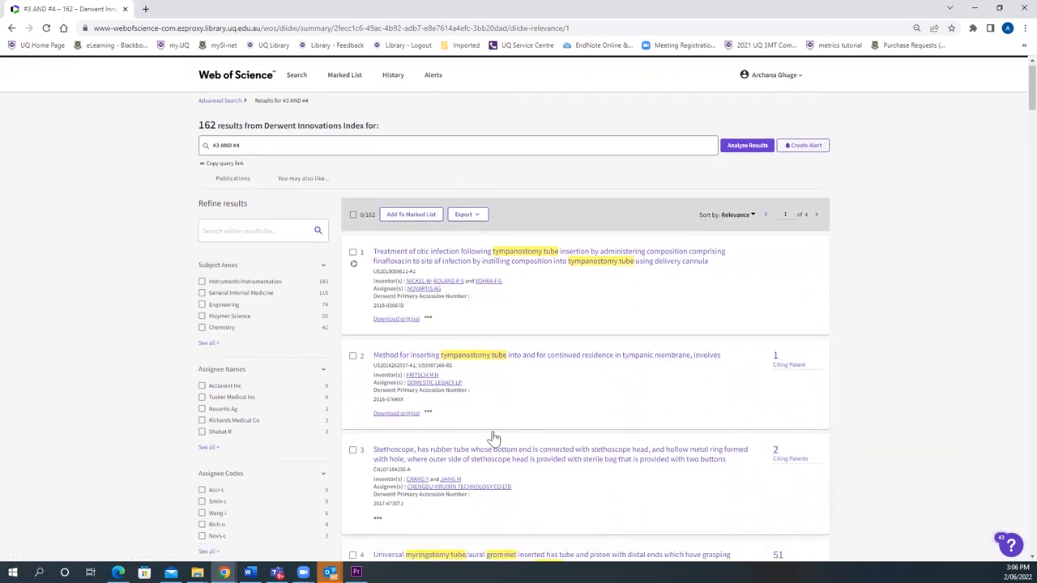
pyautogui.scroll(-3)
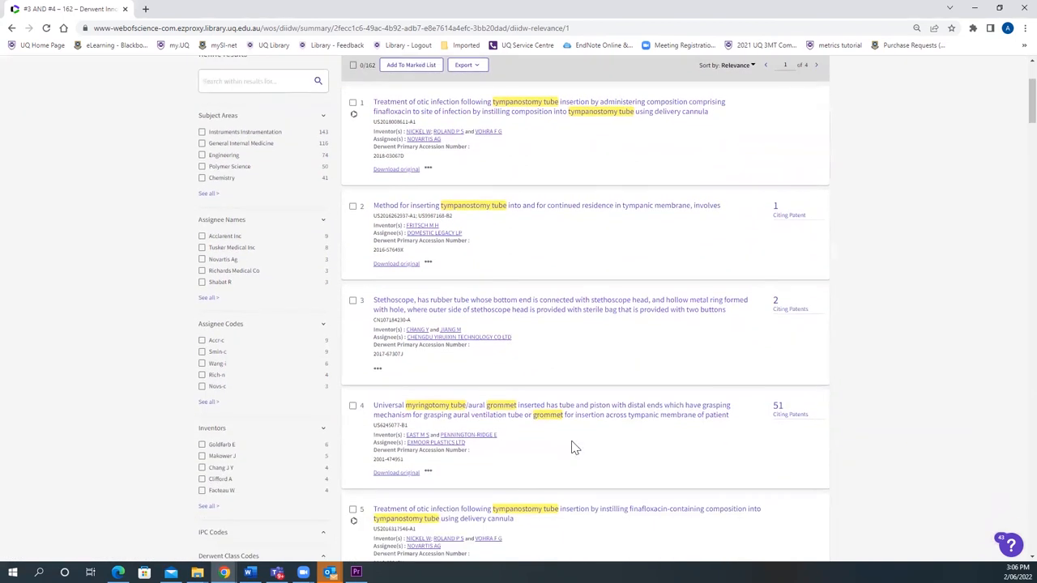
pyautogui.scroll(-3)
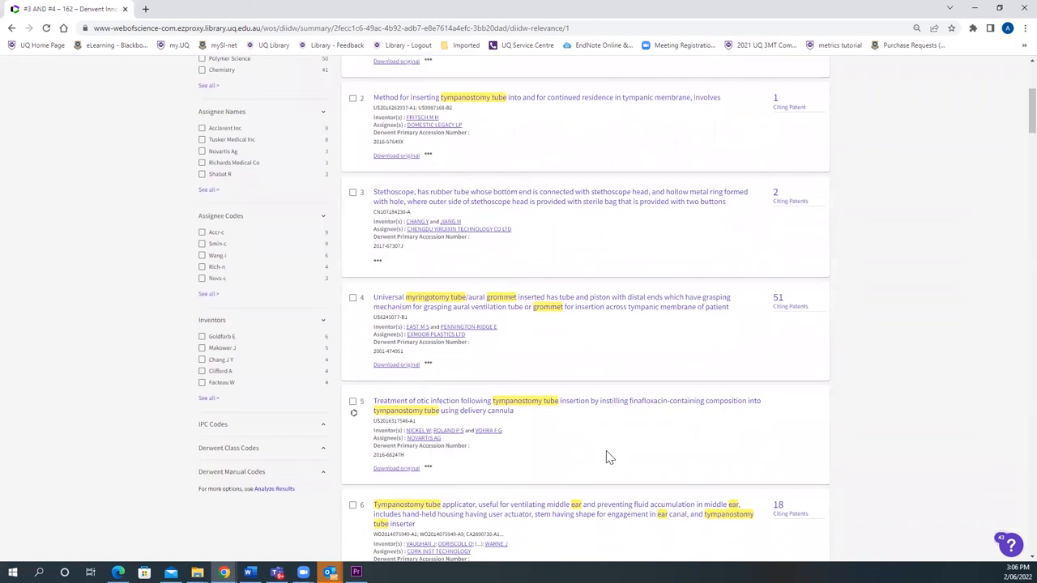
pyautogui.scroll(-3)
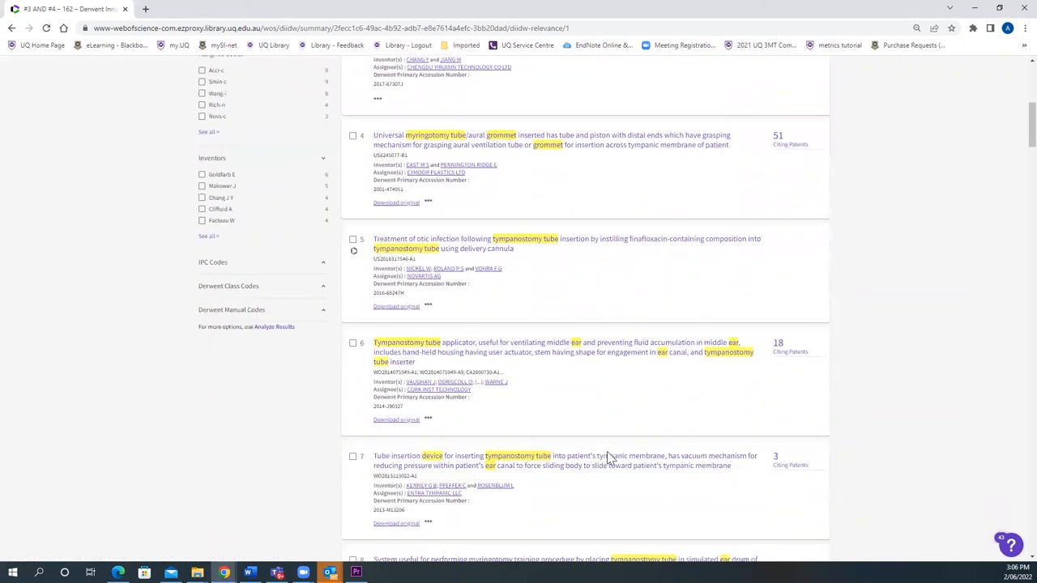
pyautogui.scroll(-3)
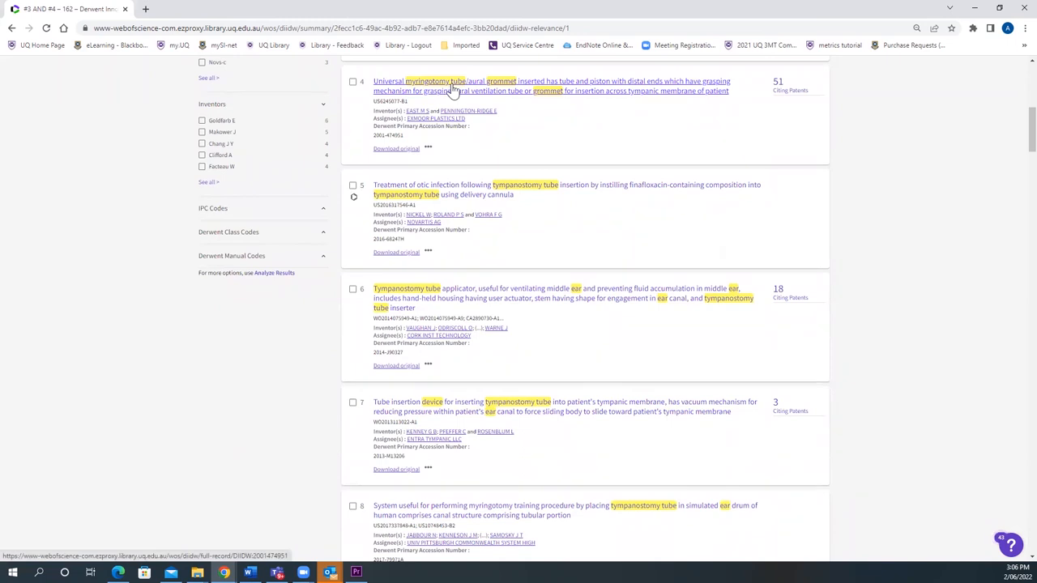
pyautogui.moveTo(470, 190)
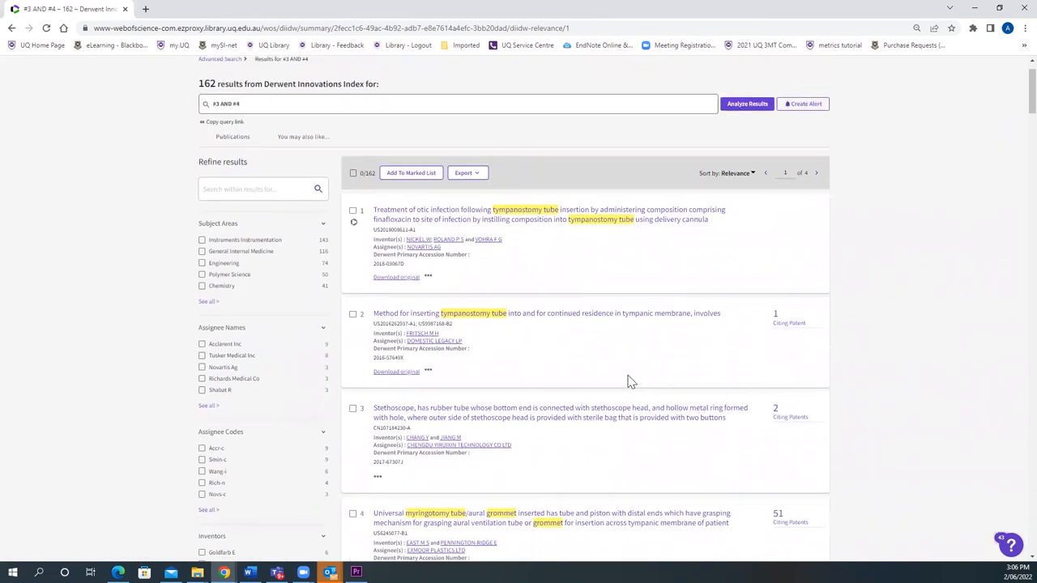
pyautogui.moveTo(415, 215)
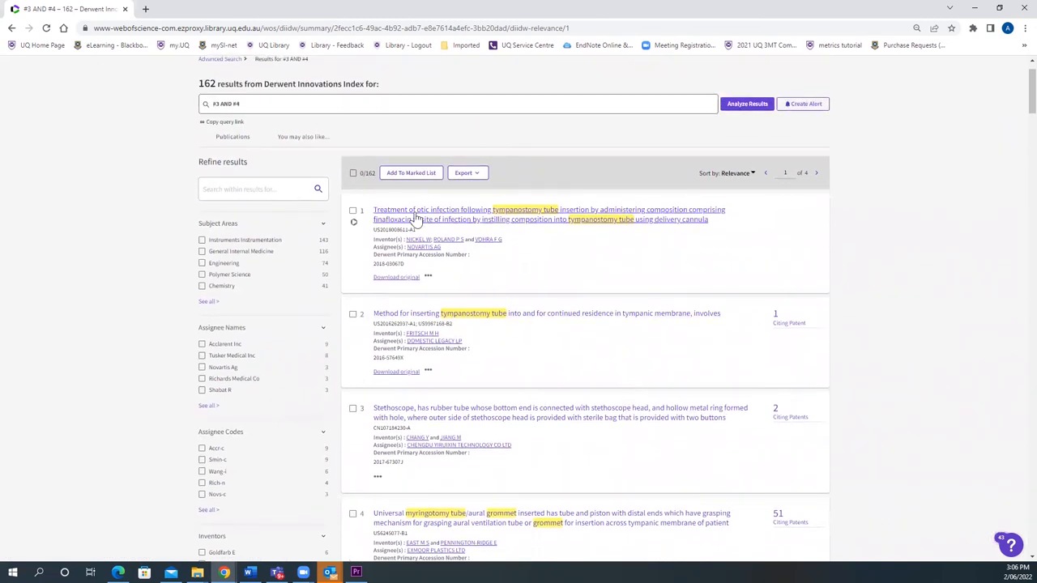